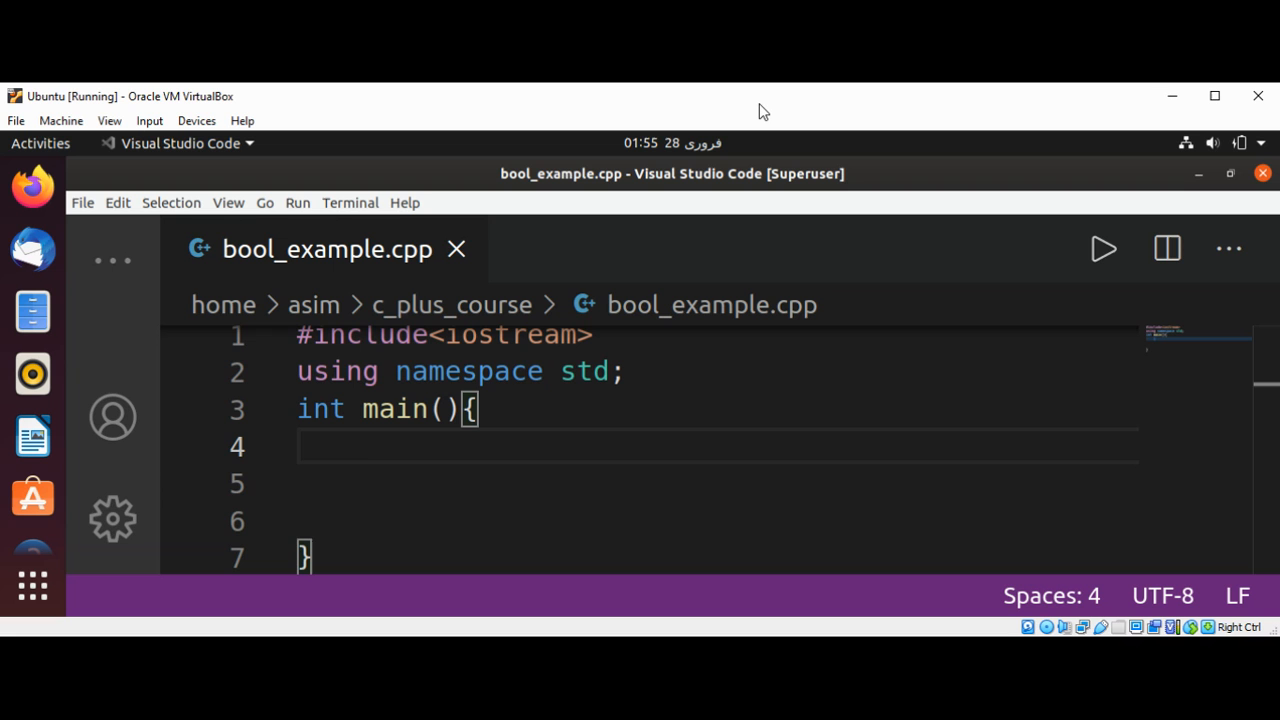
Declare `bool a;` on line 4 inside main() of bool_example.cpp
{"action": "left_click", "coordinate": [364, 448]}
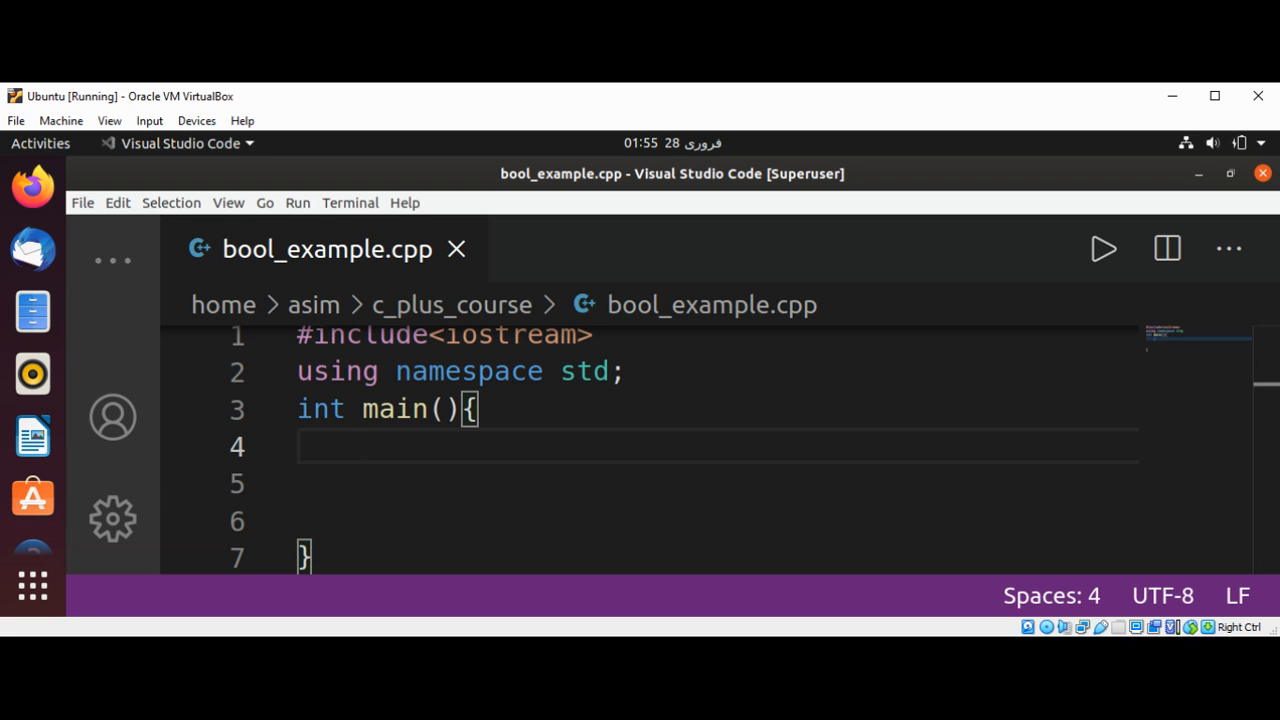
{"action": "mouse_move", "coordinate": [600, 112]}
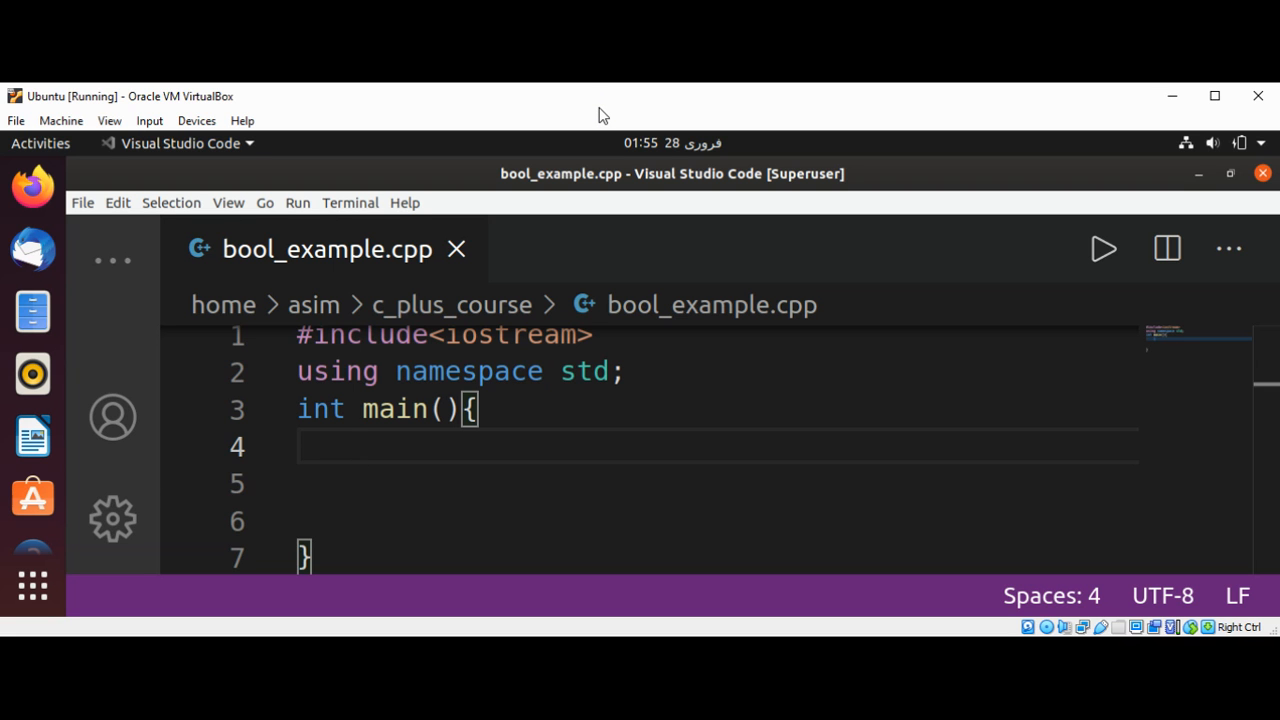
{"action": "mouse_move", "coordinate": [568, 334]}
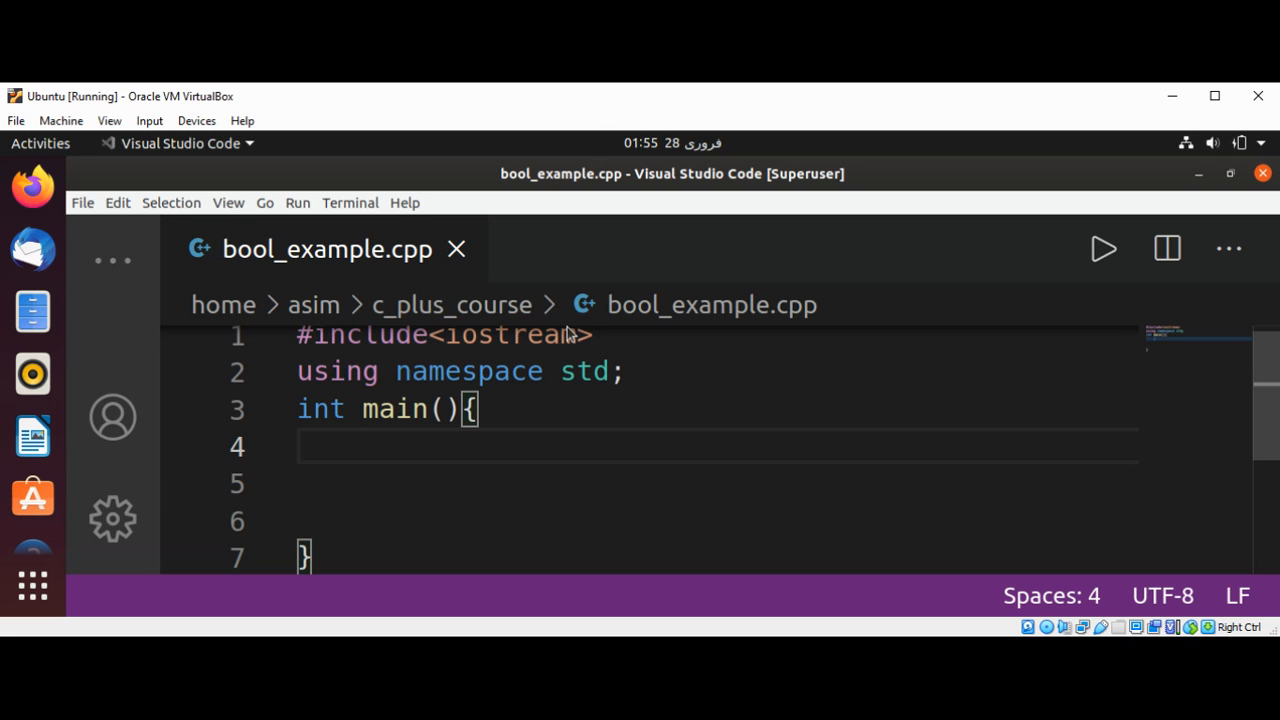
{"action": "type", "text": "bool"}
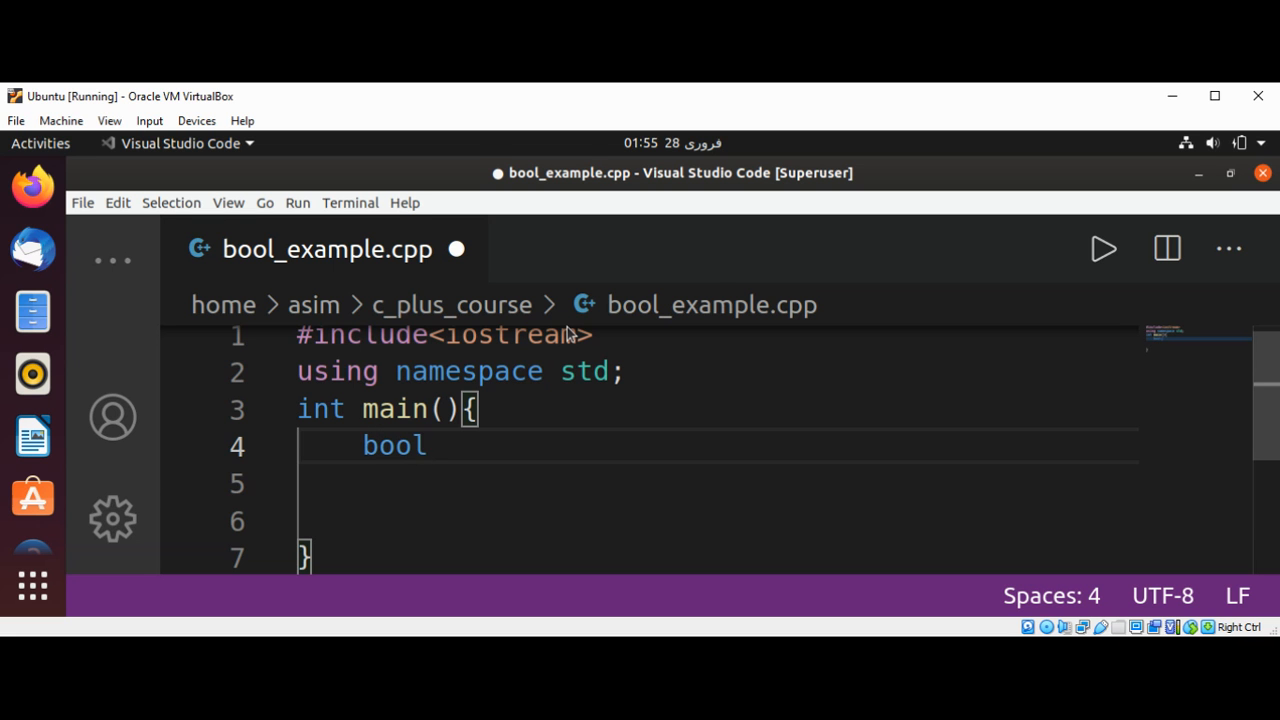
{"action": "type", "text": "a"}
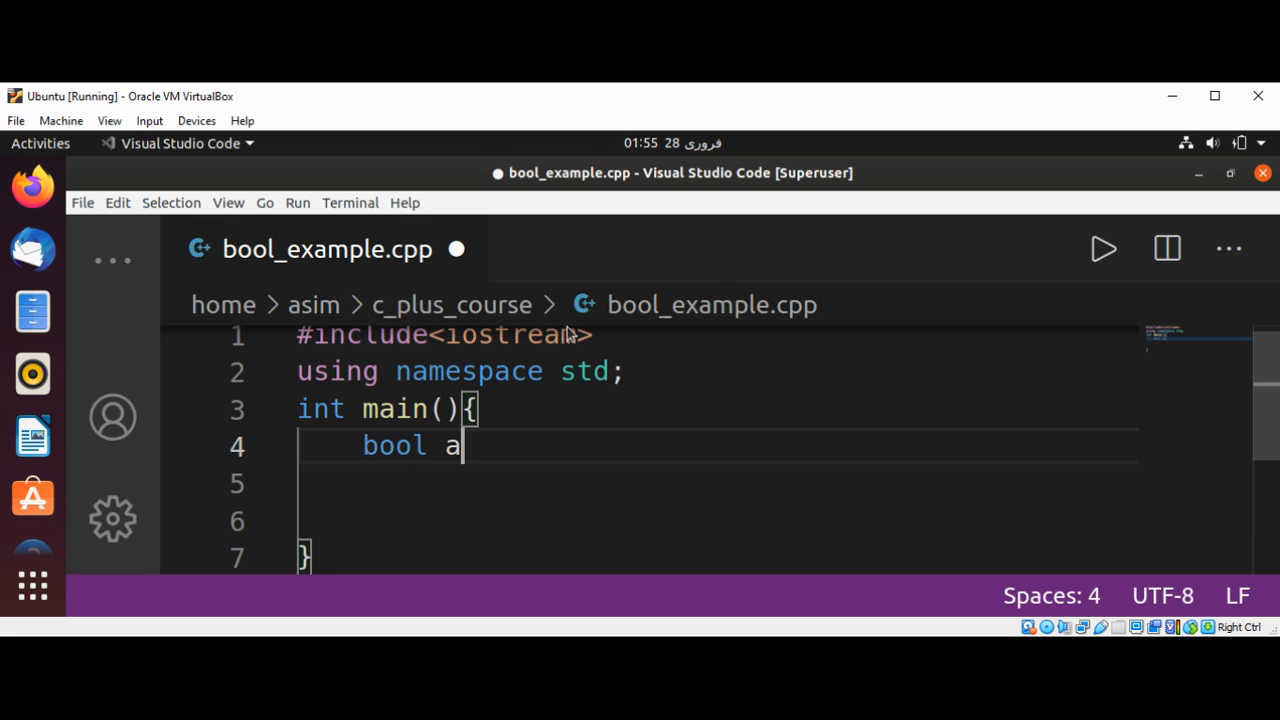
{"action": "type", "text": ";"}
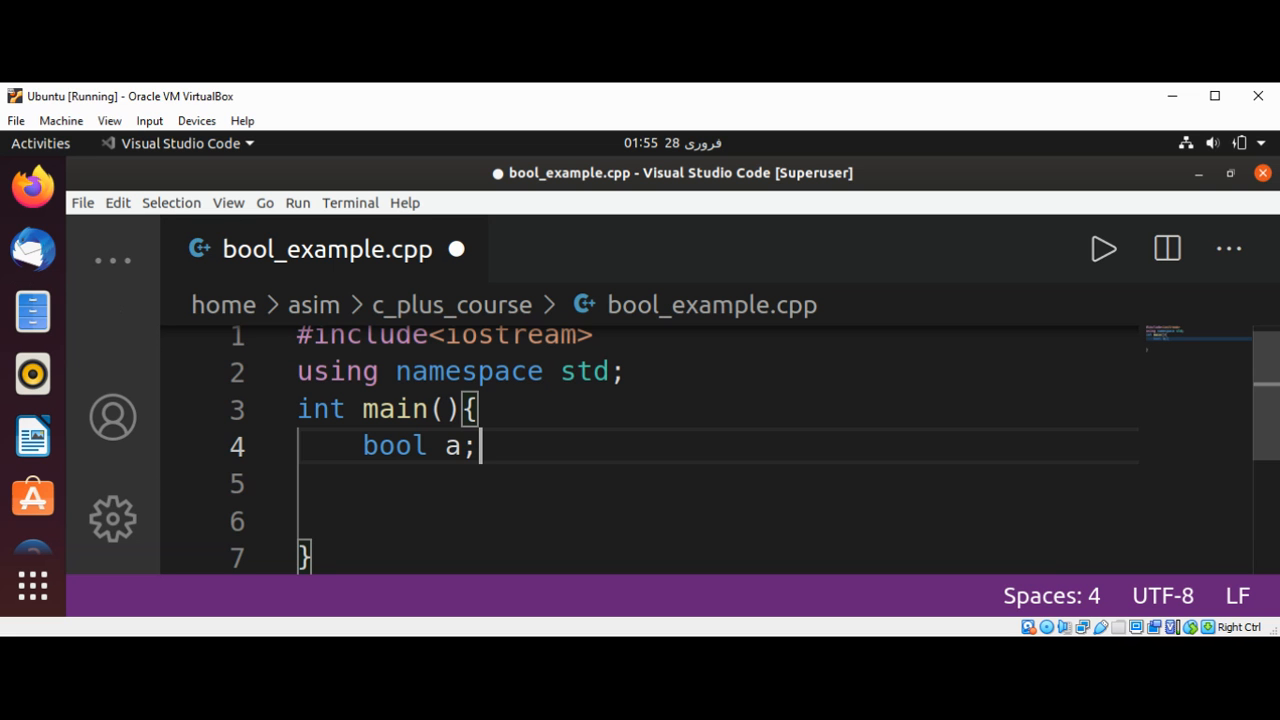
{"action": "mouse_move", "coordinate": [32, 248]}
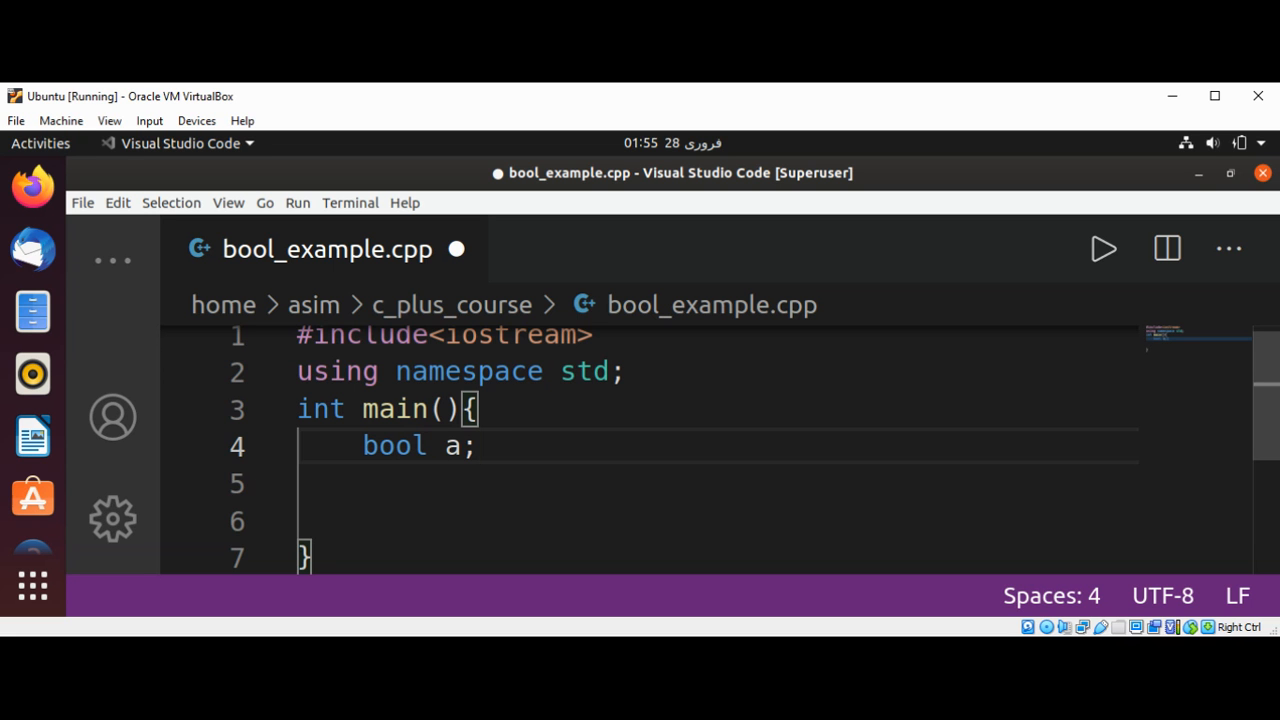
{"action": "mouse_move", "coordinate": [32, 312]}
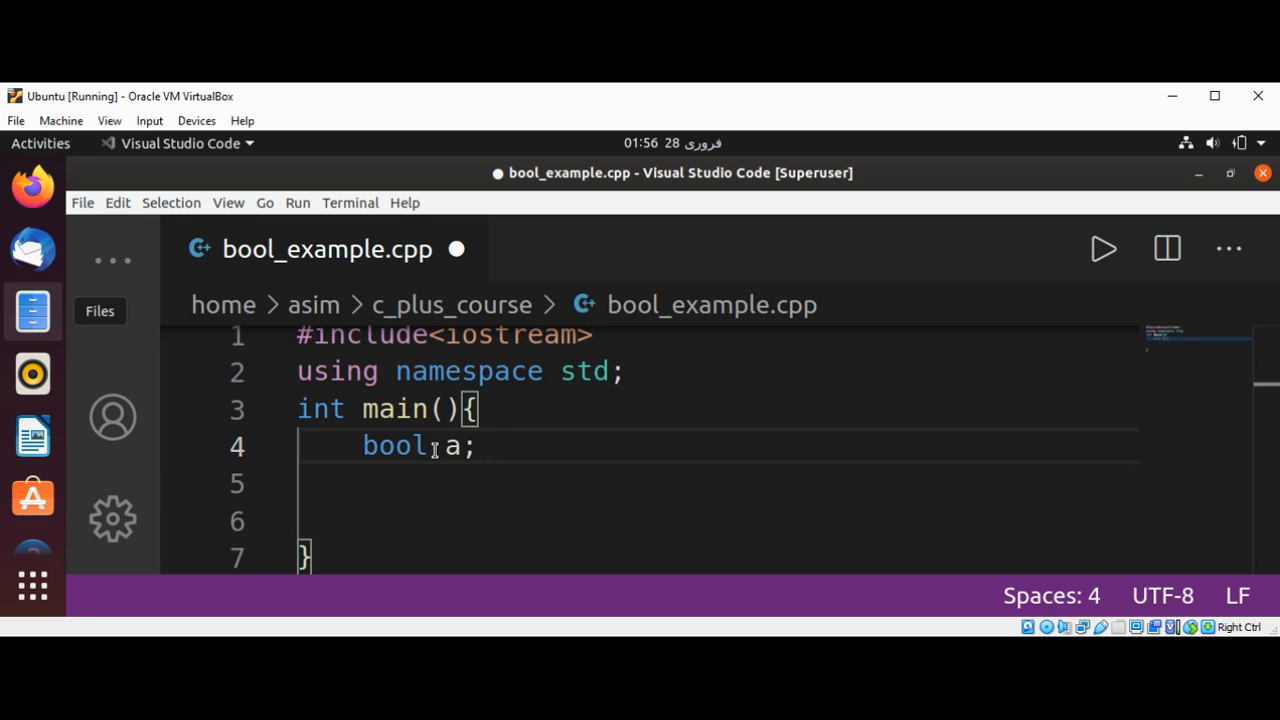
{"action": "left_click", "coordinate": [478, 446]}
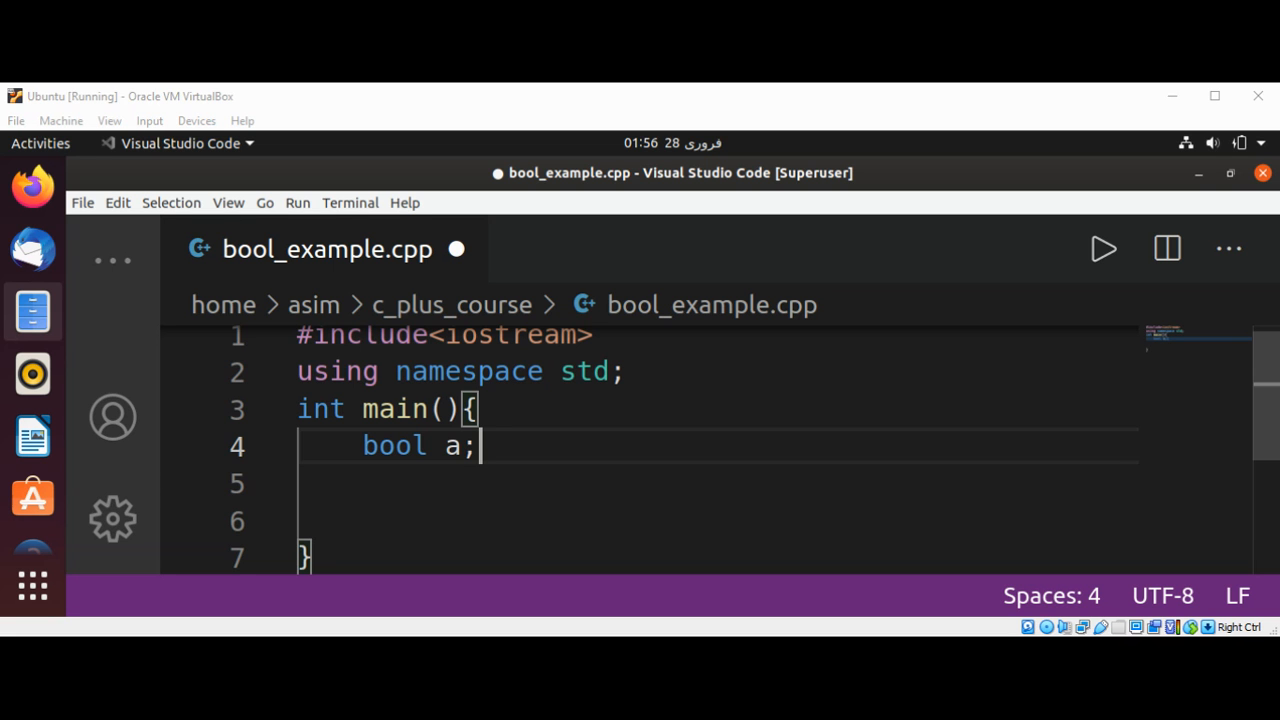
{"action": "mouse_move", "coordinate": [32, 312]}
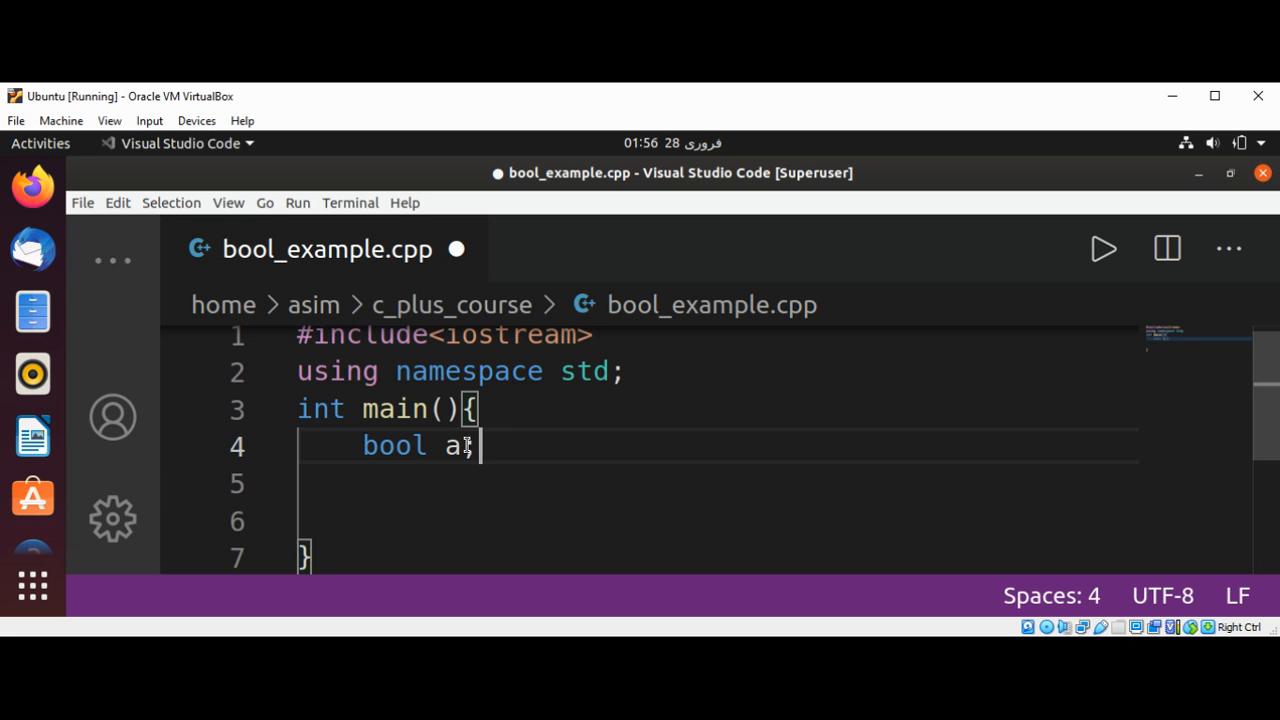
Initialise the declaration to read `bool a = true;` and start a new line below
{"action": "type", "text": "l"}
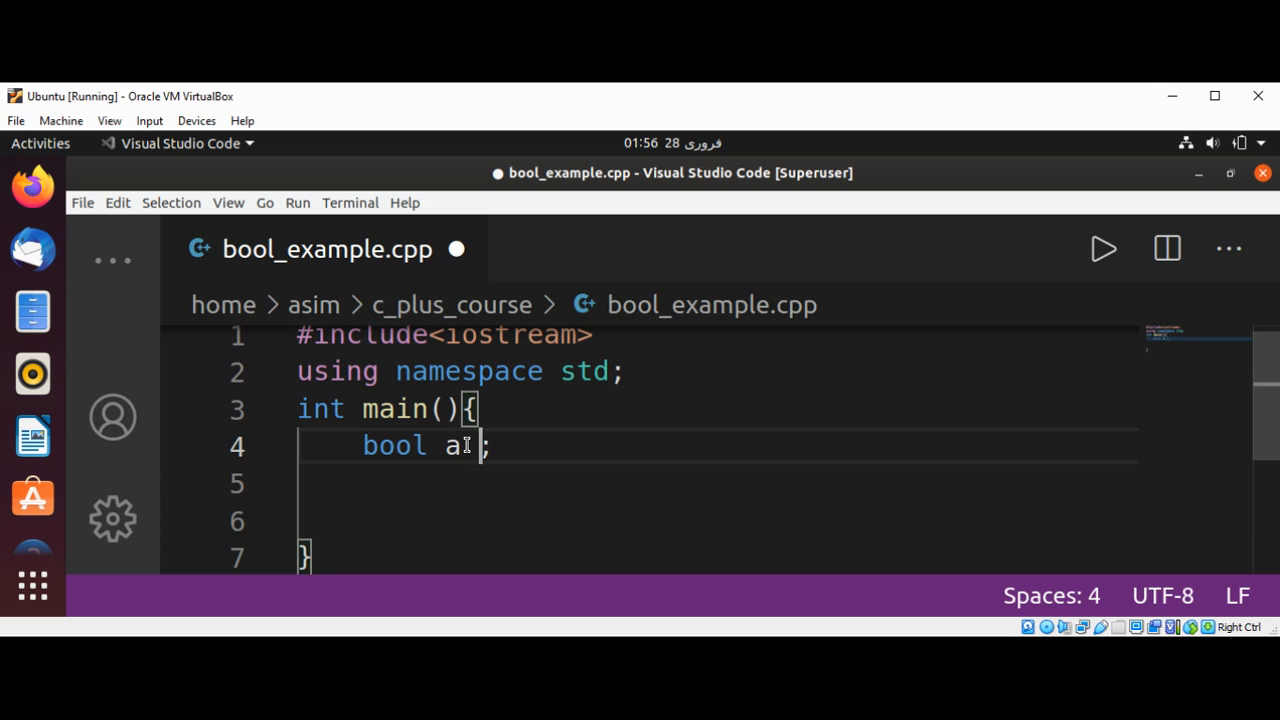
{"action": "type", "text": "= tr"}
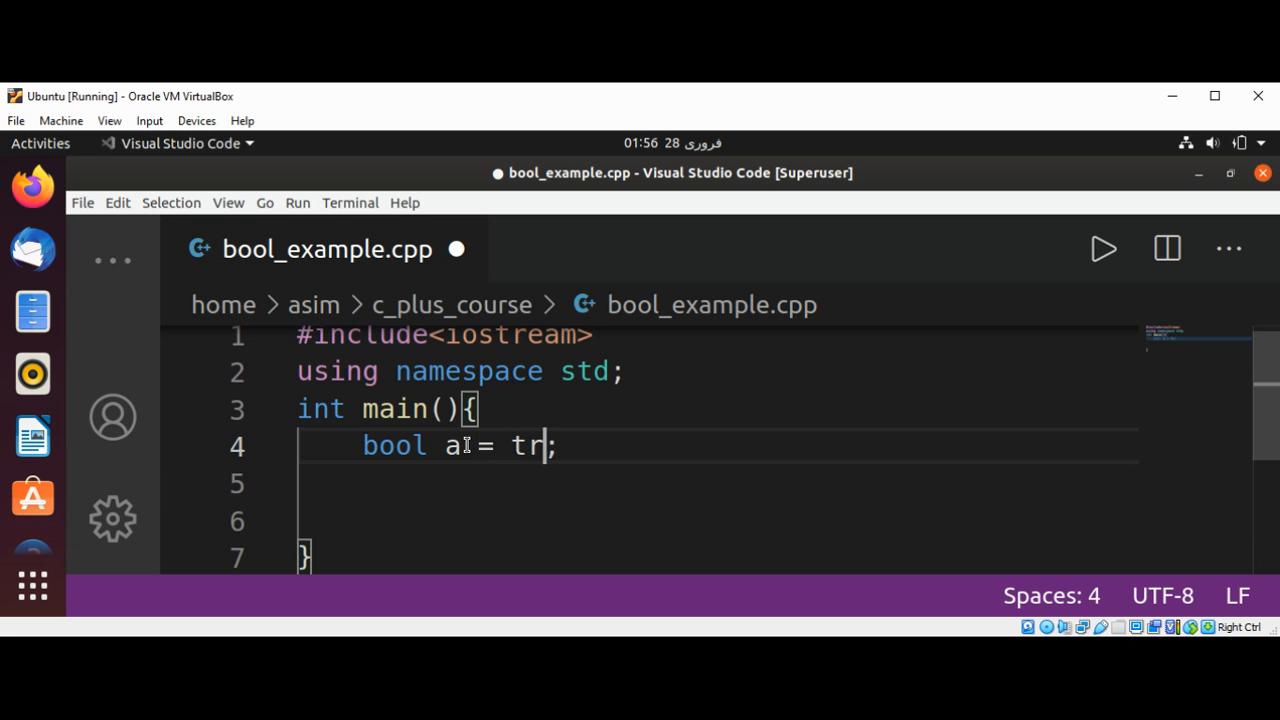
{"action": "type", "text": "ue"}
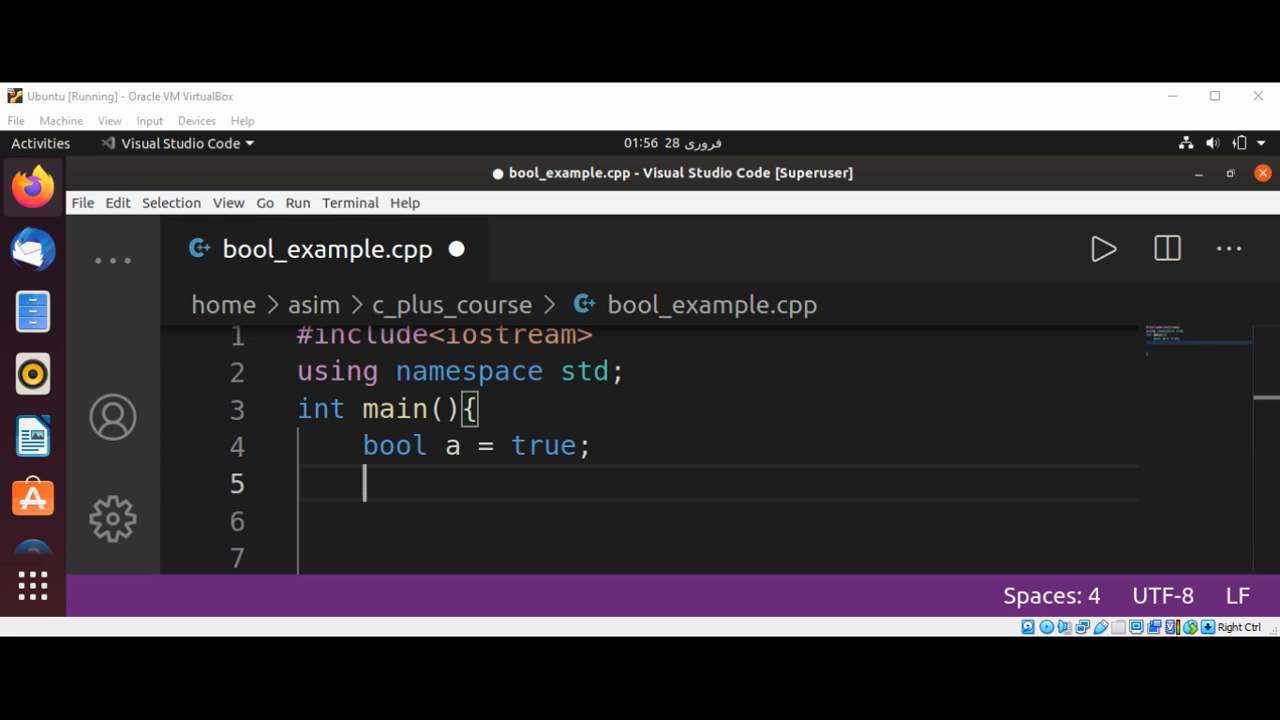
{"action": "mouse_move", "coordinate": [32, 188]}
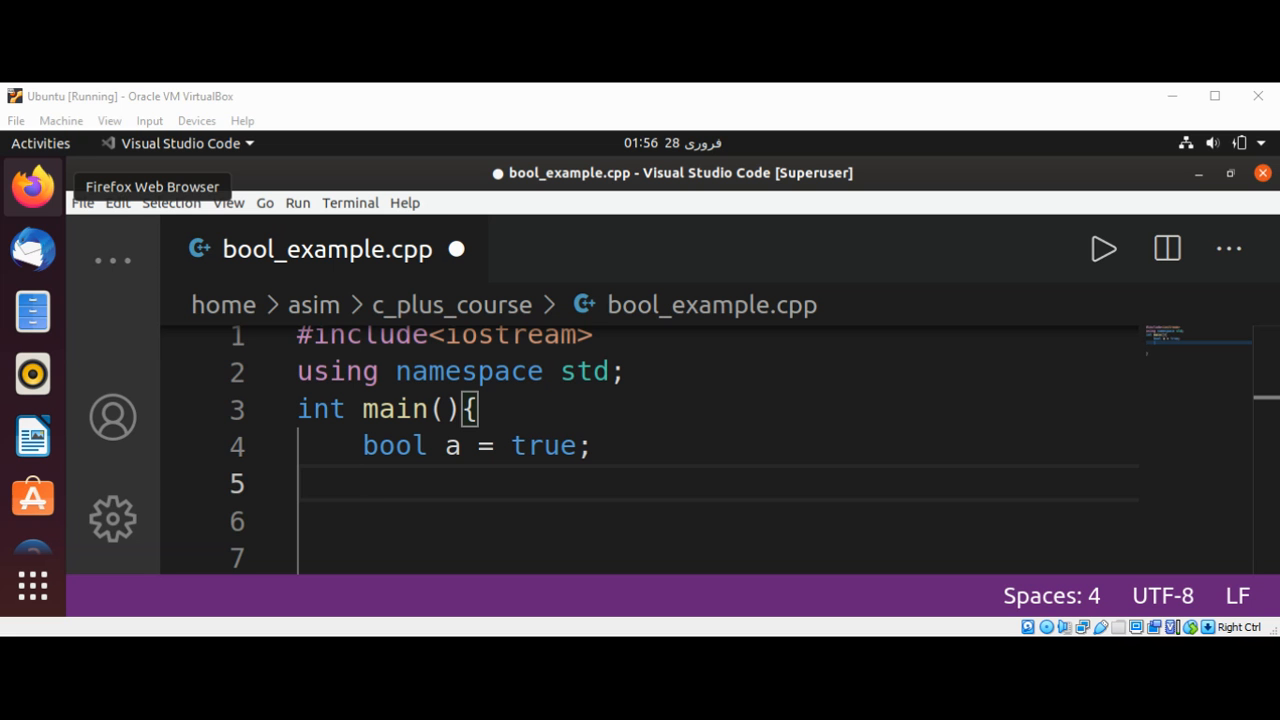
{"action": "mouse_move", "coordinate": [444, 108]}
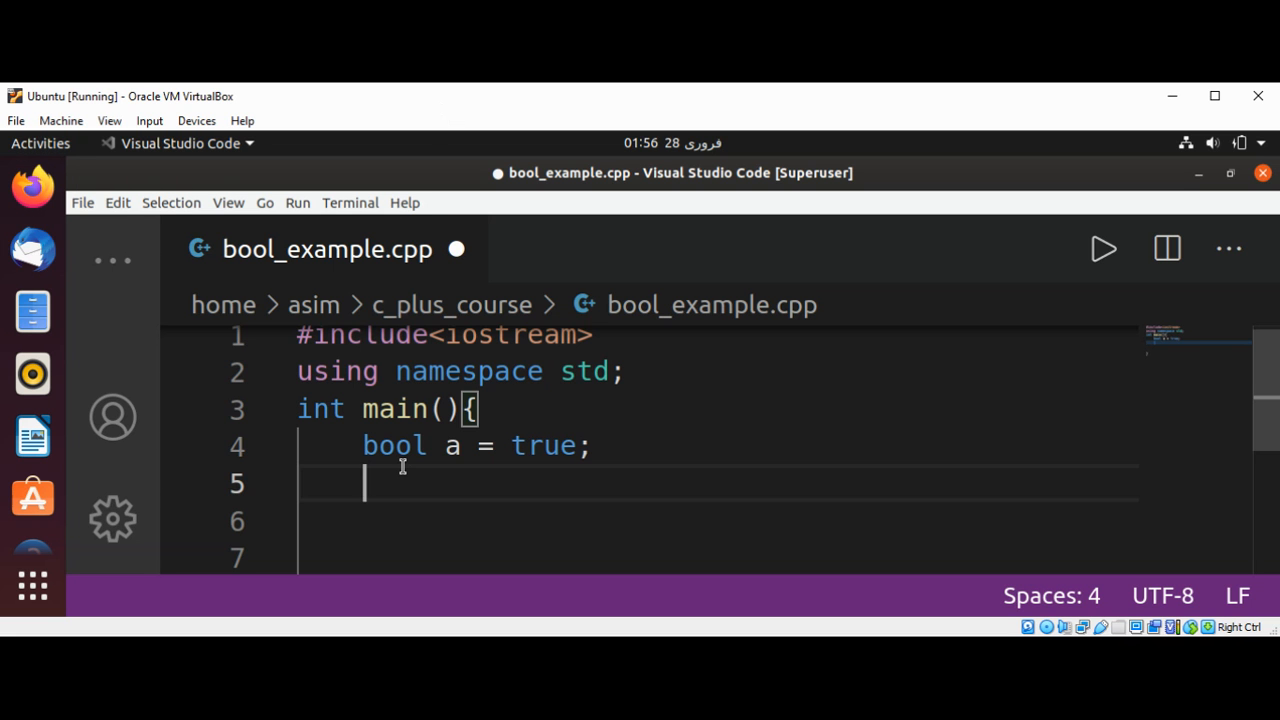
Declare `bool b{true};` on line 5 and save bool_example.cpp with Ctrl+S
{"action": "type", "text": "bool b"}
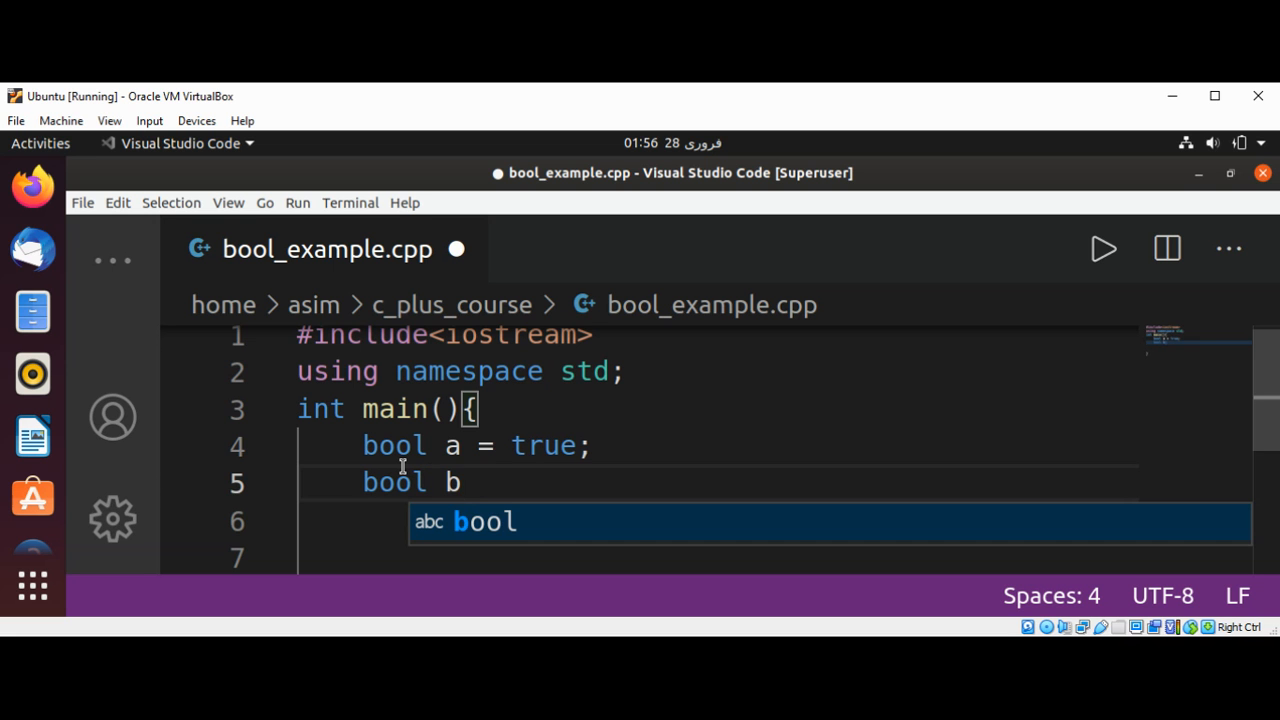
{"action": "type", "text": "{"}
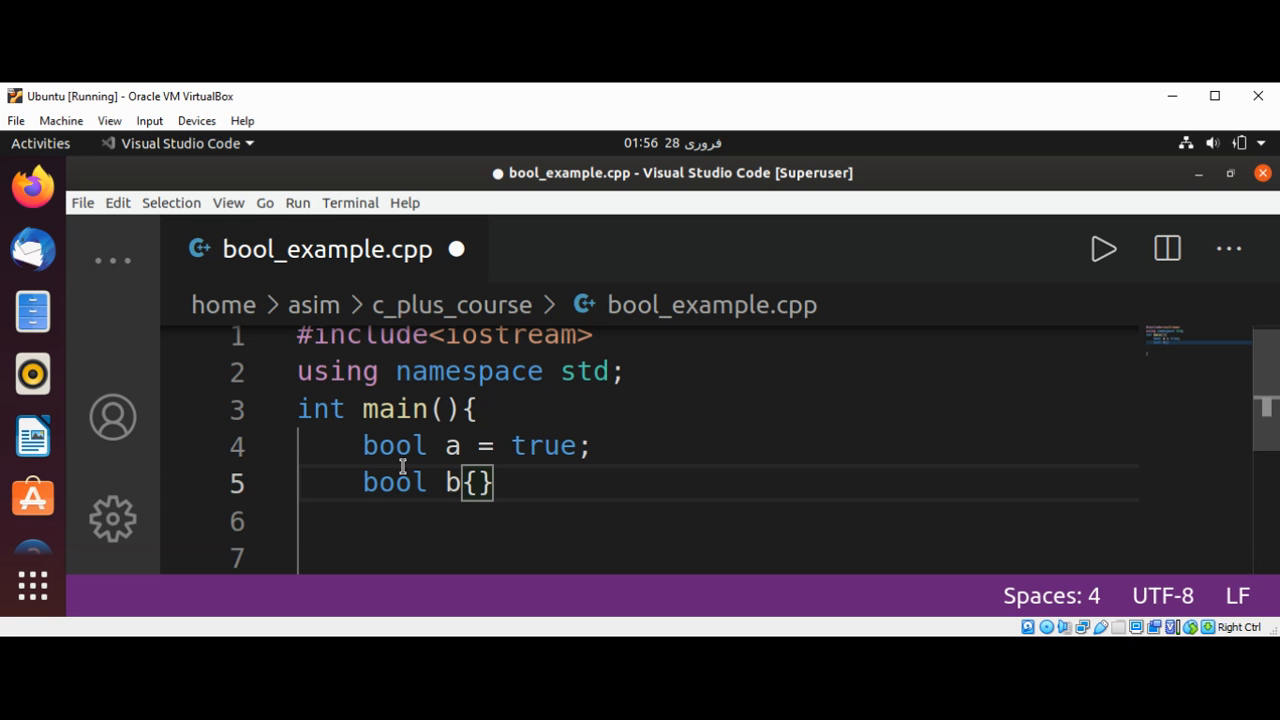
{"action": "type", "text": "true"}
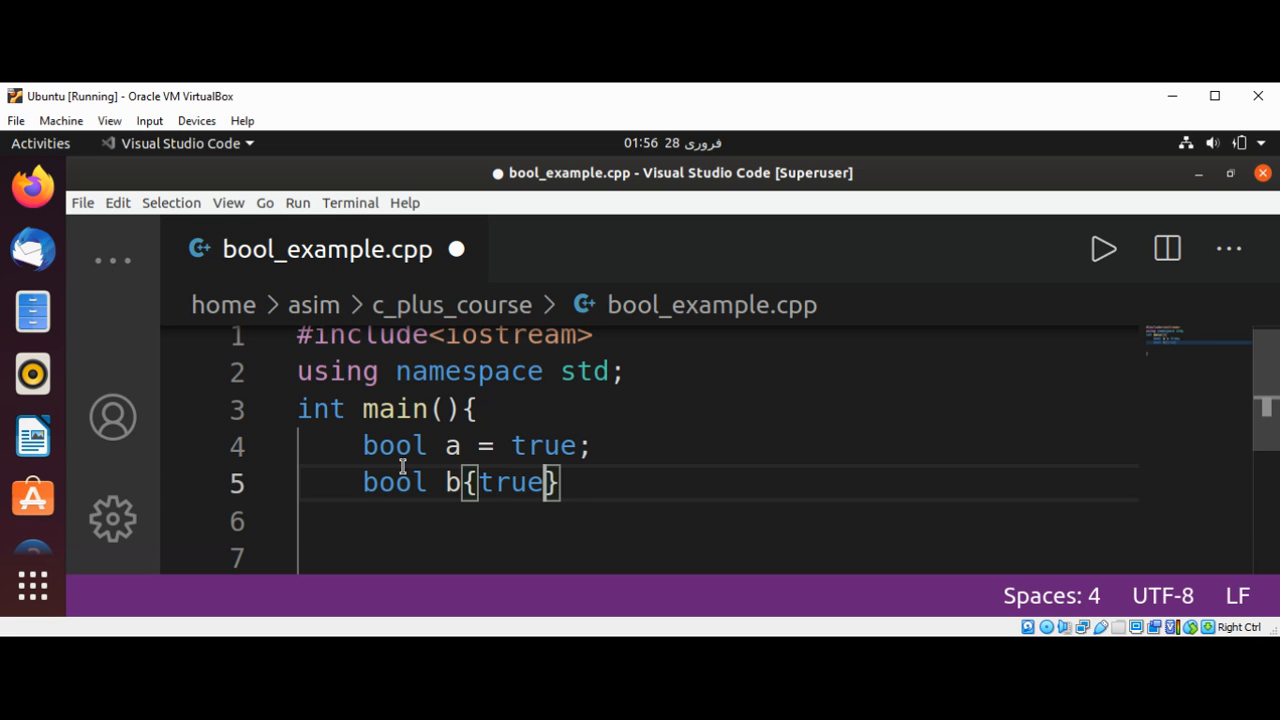
{"action": "type", "text": ";"}
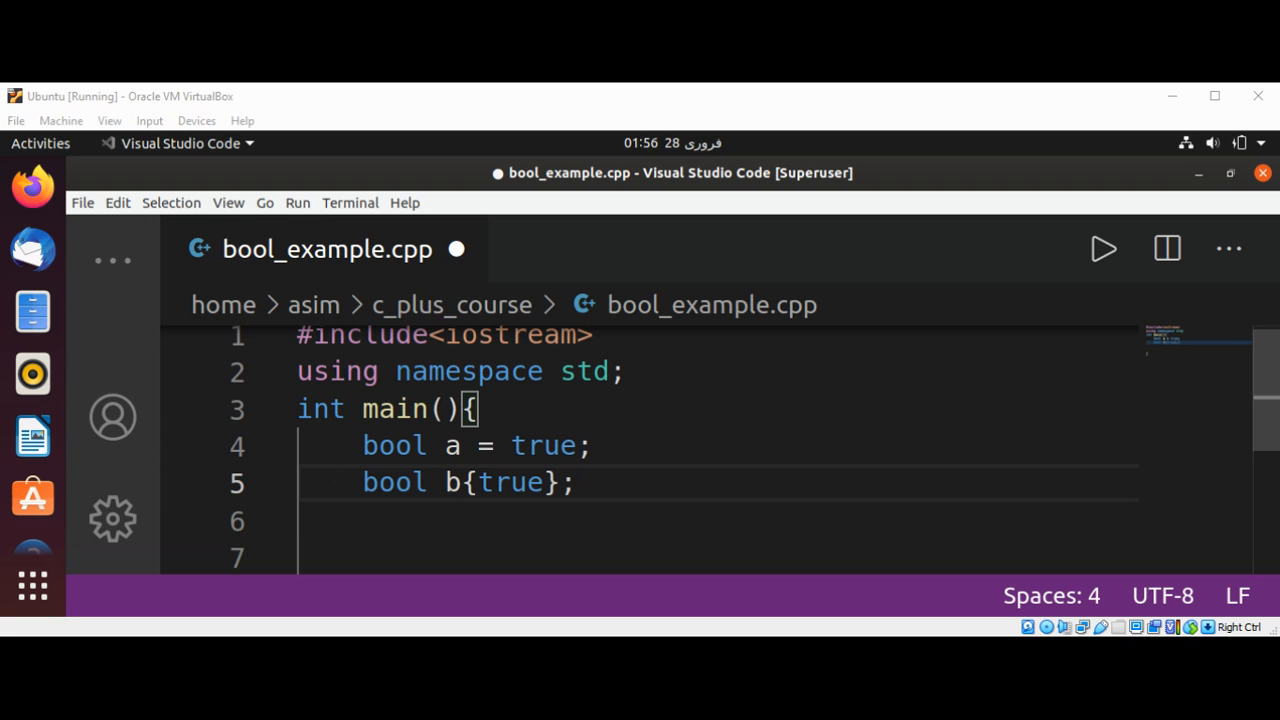
{"action": "mouse_move", "coordinate": [32, 374]}
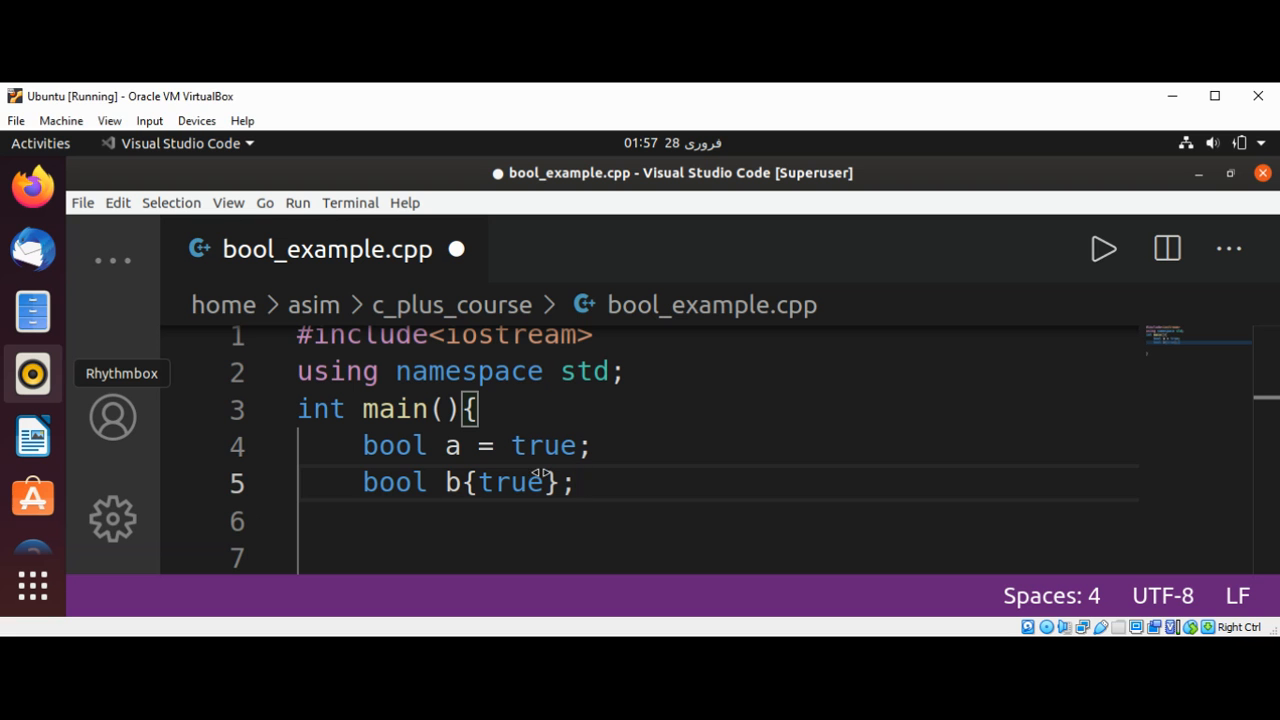
{"action": "mouse_move", "coordinate": [172, 366]}
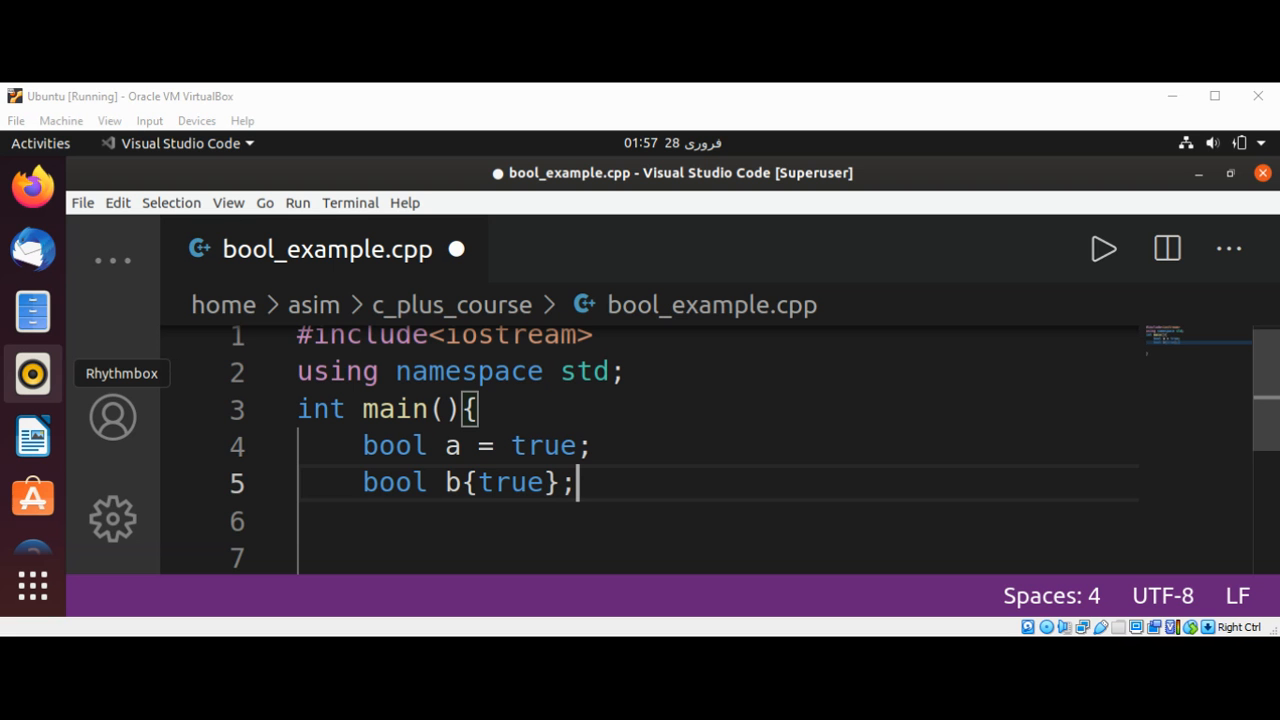
{"action": "mouse_move", "coordinate": [32, 310]}
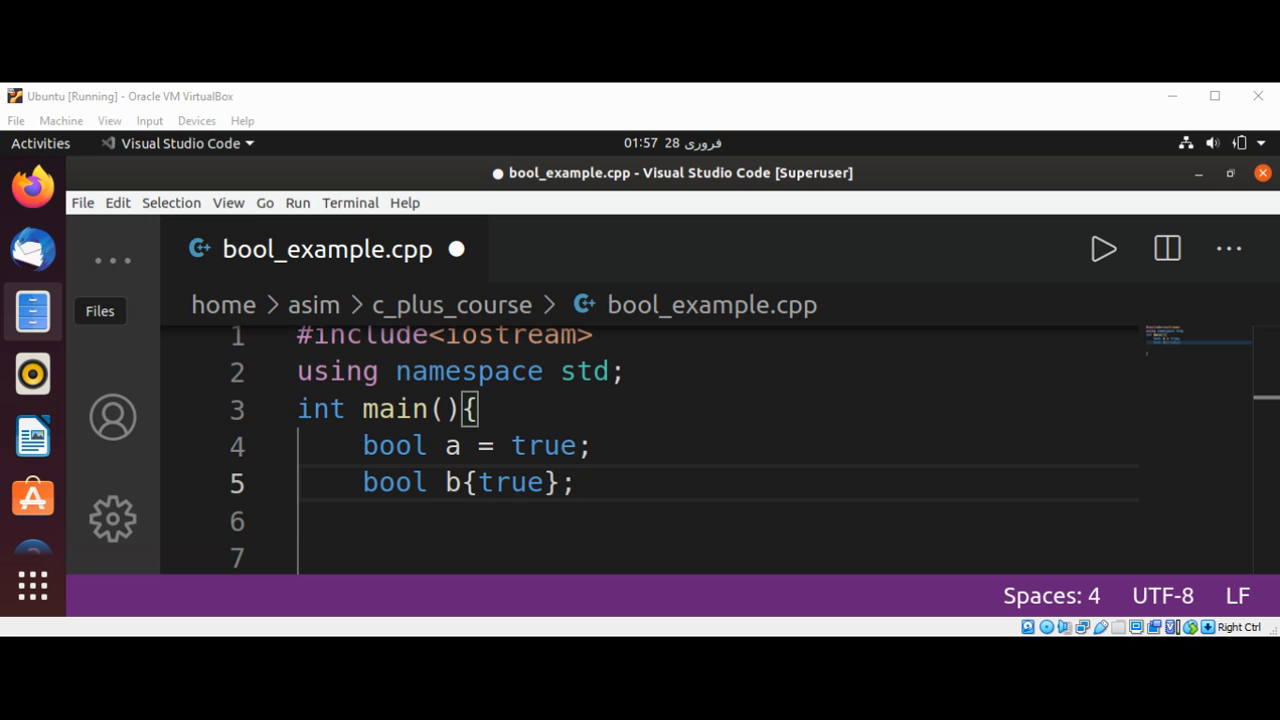
{"action": "key", "text": "ctrl+s"}
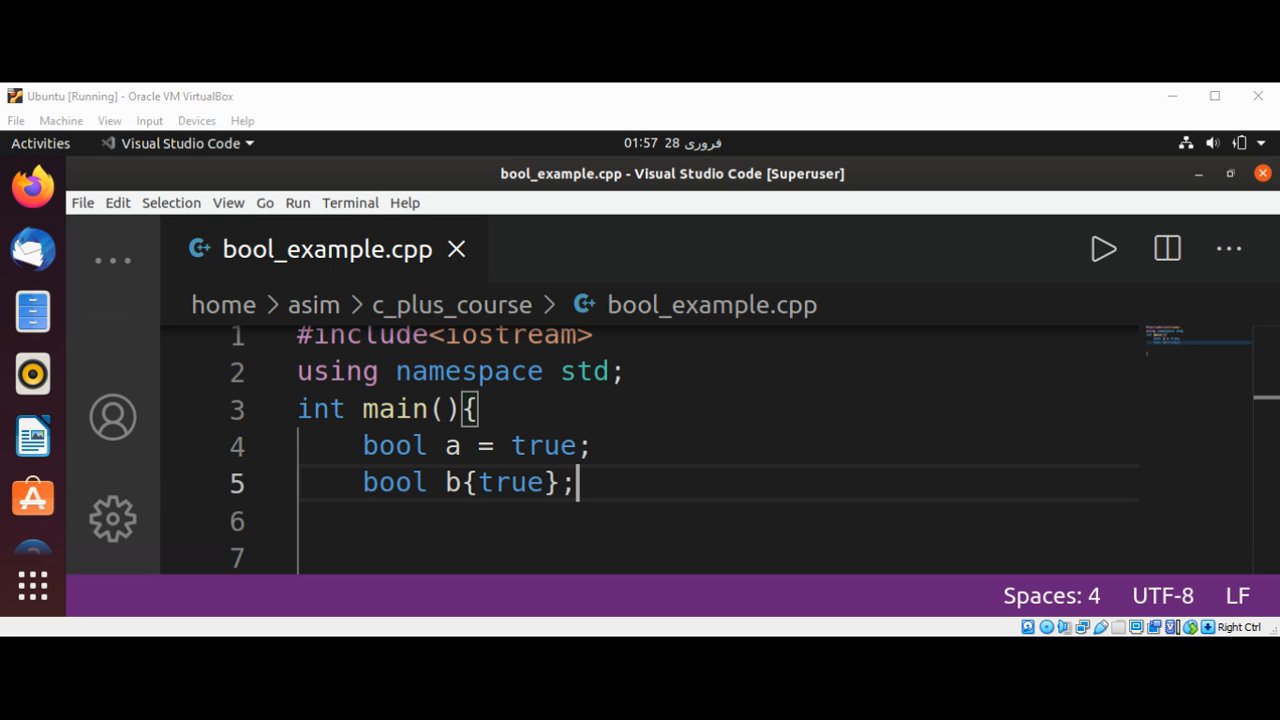